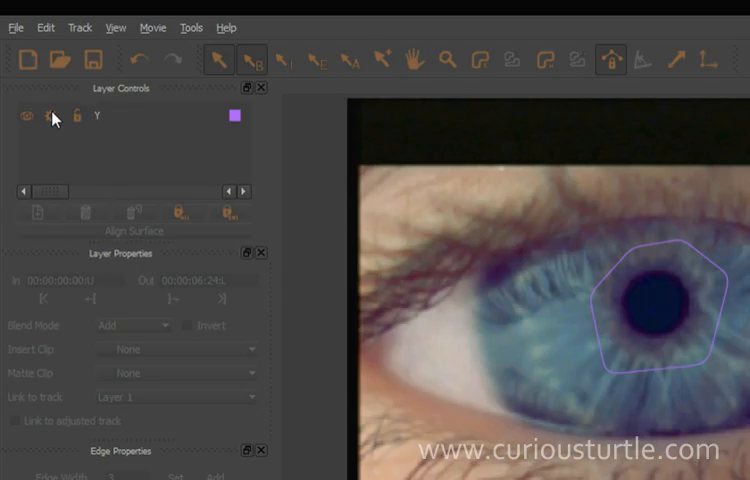
- Type 'Eye' as the new name for the pupil tracking layer
type("Eye")
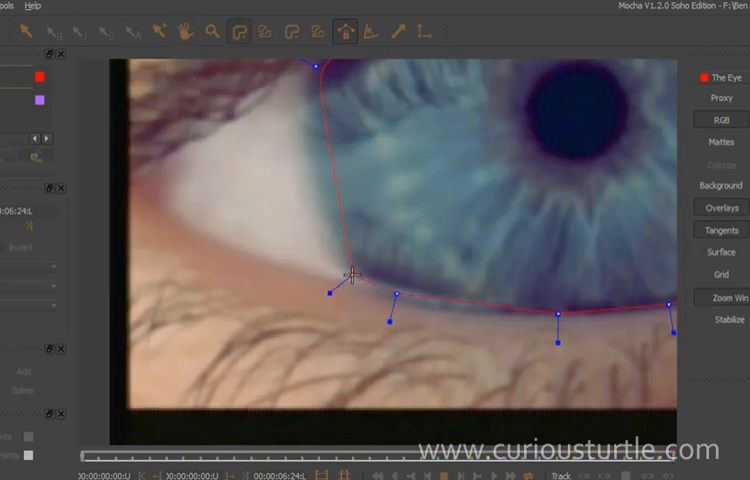
- Bend the X-spline outline to fit the lower eyelid
left_click_drag(358, 270, 280, 105)
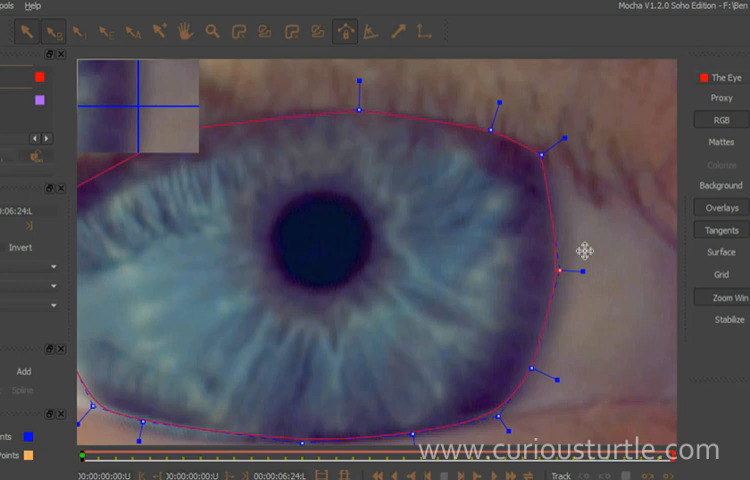
mouse_move(315, 110)
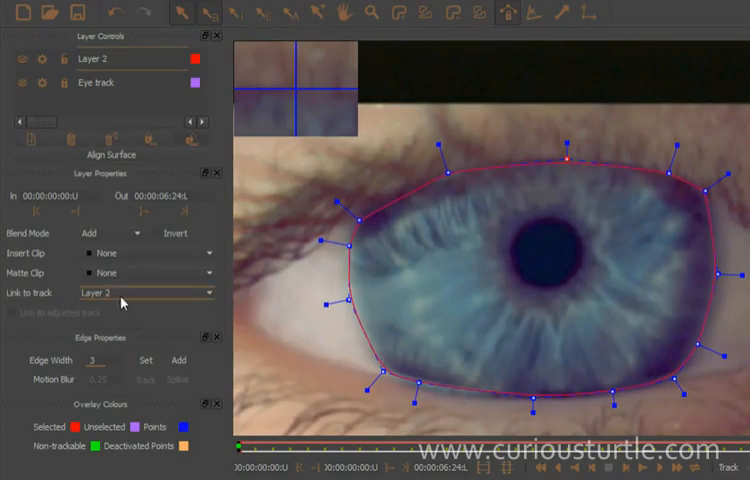
- Link the outline to 'Eye track' tracking data and rename the layer 'Eye roto'
left_click(145, 292)
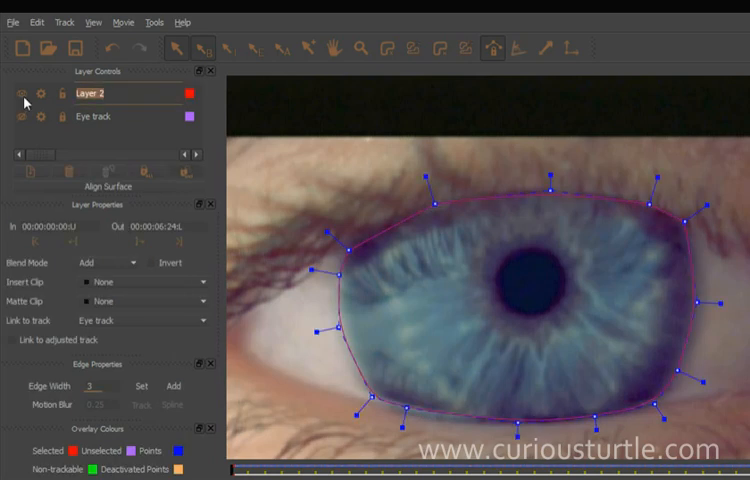
type("Eye roto")
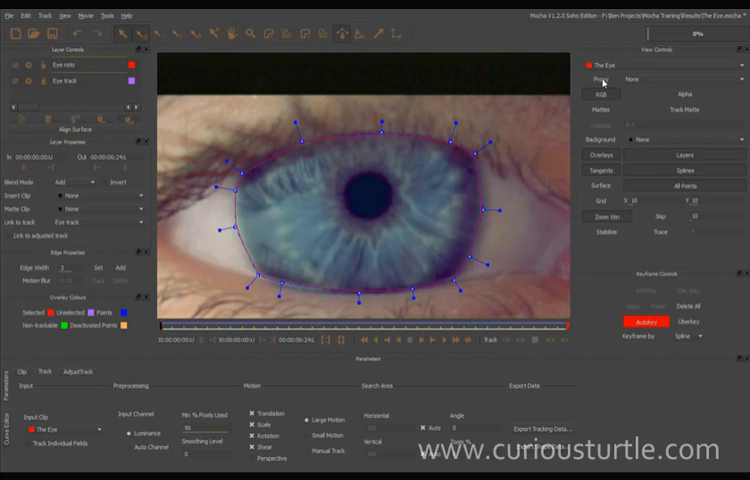
left_click(605, 124)
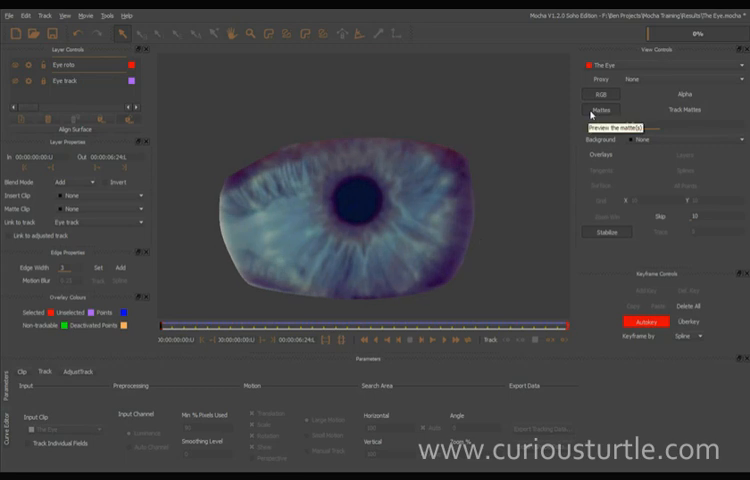
left_click(601, 108)
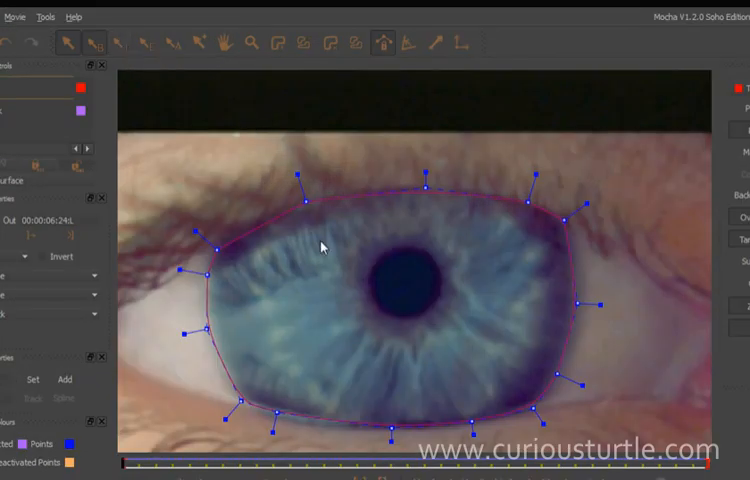
mouse_move(100, 45)
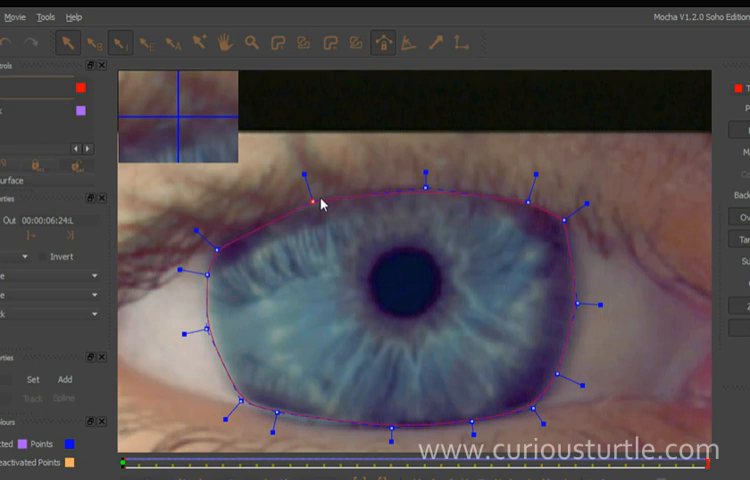
- Pull out soft edges along the upper eyelid, upper right corner and outer edge
left_click_drag(318, 203, 318, 200)
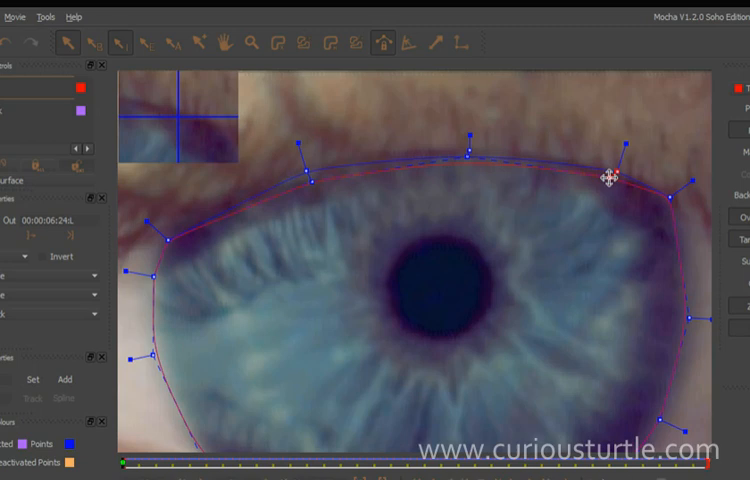
left_click_drag(615, 180, 665, 200)
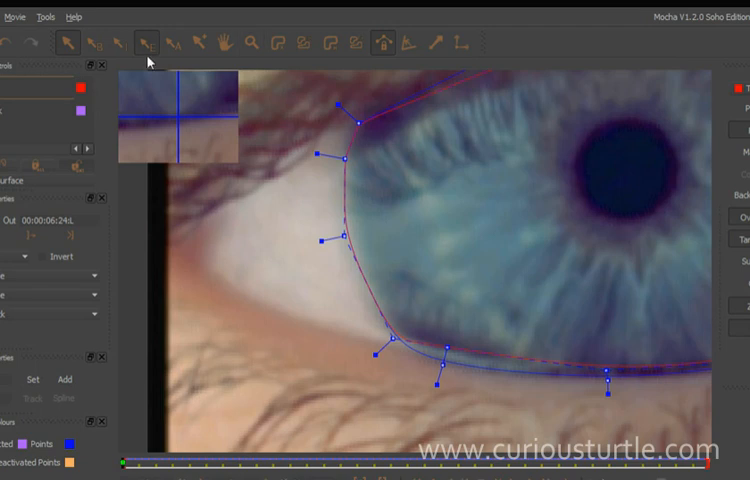
left_click_drag(327, 230, 355, 230)
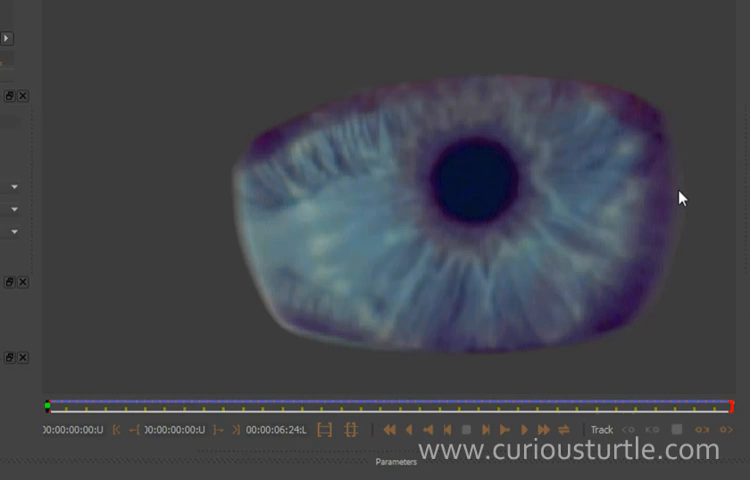
- Scrub the timeline to preview the masked eye on a later frame
left_click_drag(53, 408, 268, 408)
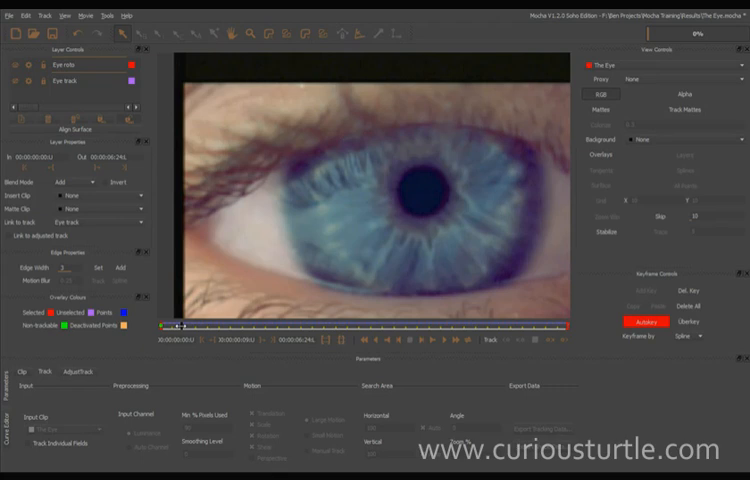
- Drag the Edge Width slider to give Eye roto a soft edge of 3
left_click_drag(175, 321, 320, 321)
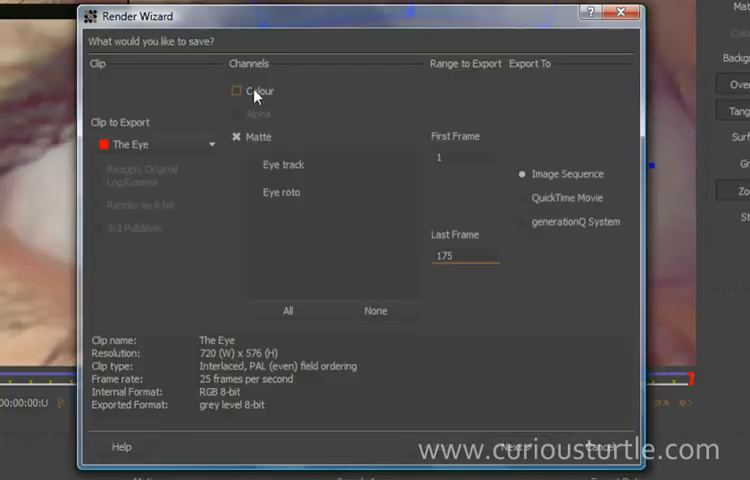
- Uncheck Colour in Render Wizard and choose the layer contributing to the matte
left_click(237, 91)
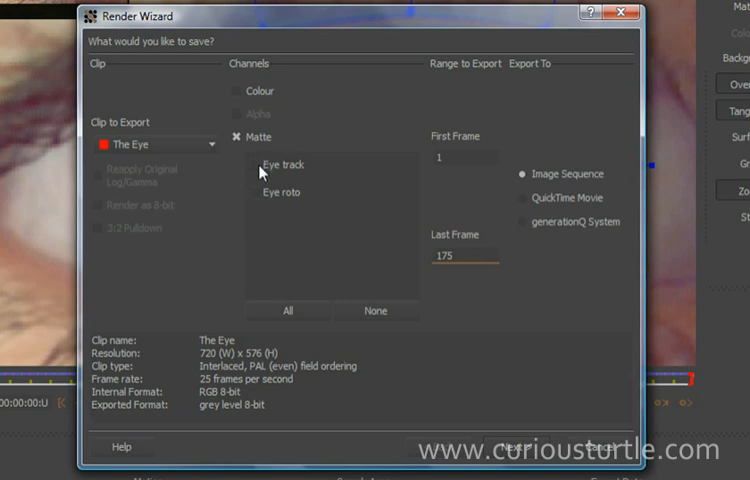
left_click(284, 164)
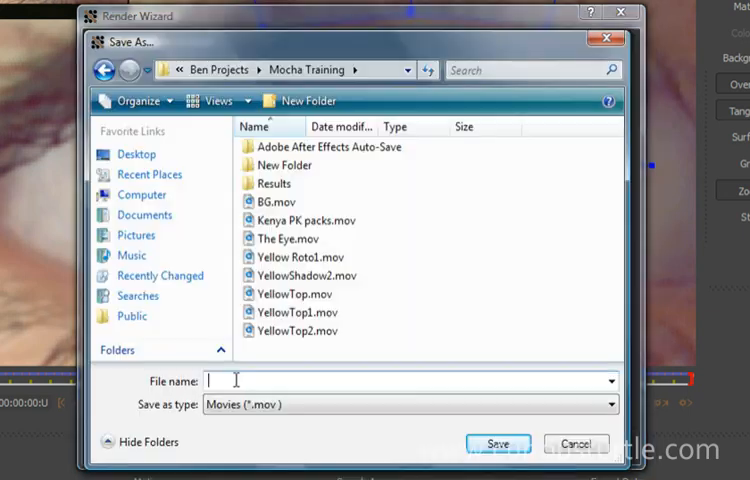
- Save the matte movie under the name 'eye'
type("eye")
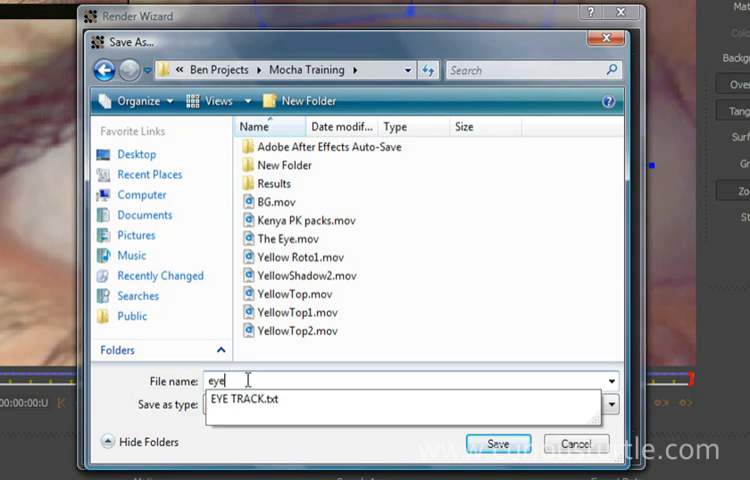
left_click(499, 443)
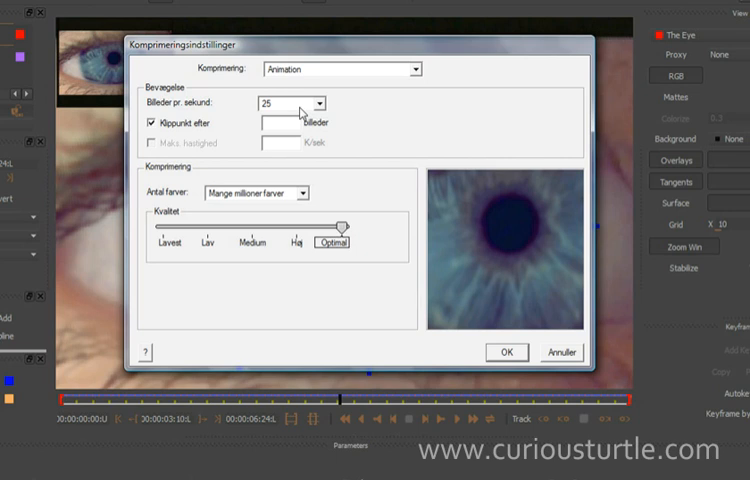
- Confirm Animation compression at 25 frames per second to start the render
left_click(150, 122)
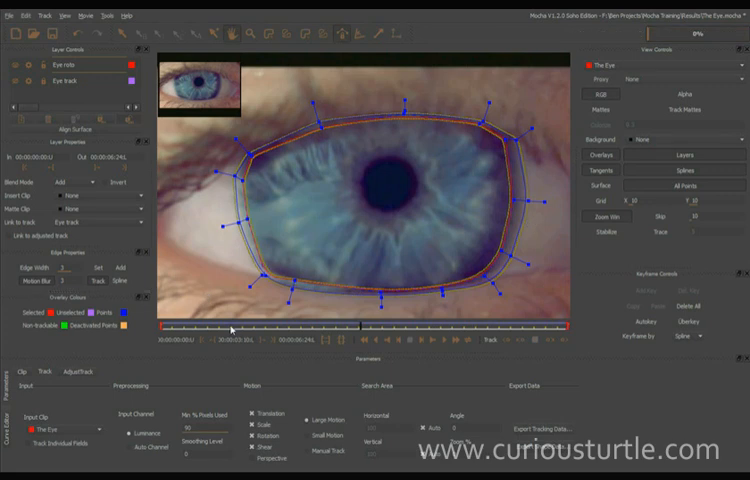
mouse_move(349, 333)
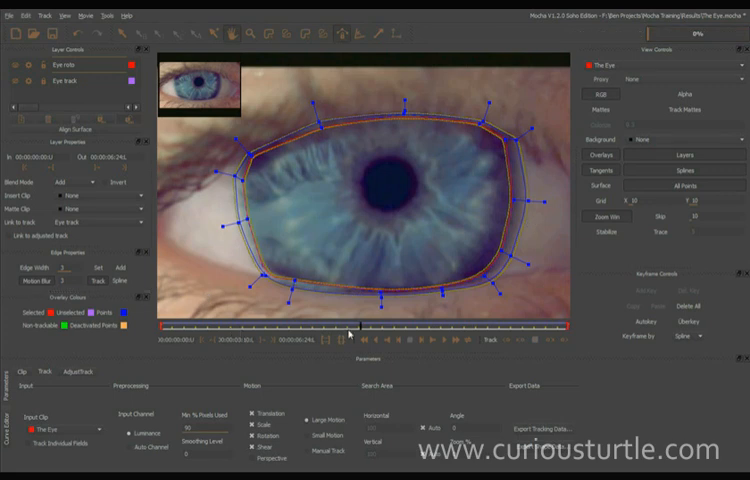